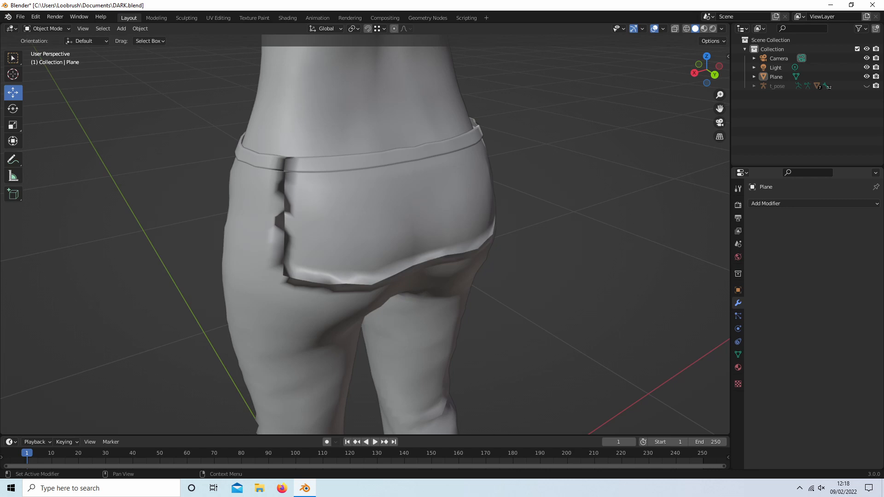
# Step: Browse the channel's Playlists tab, scrolling down through the listed playlists
pyautogui.click(282, 488)
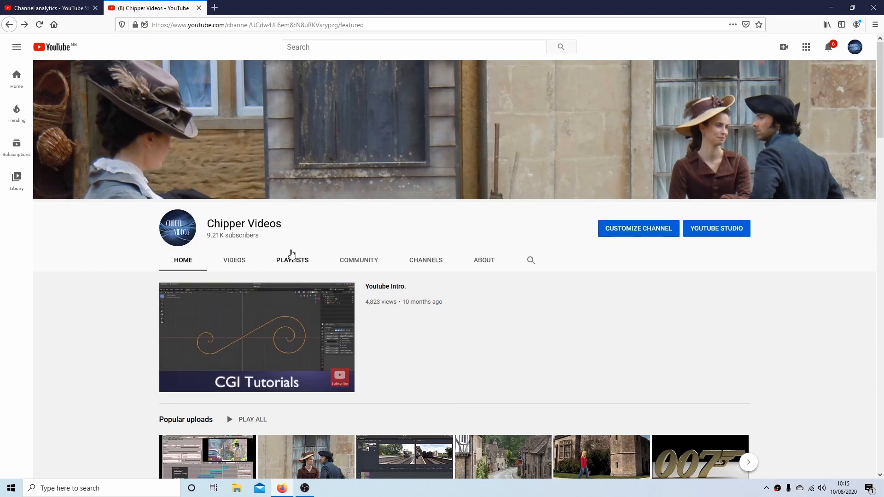
pyautogui.click(292, 259)
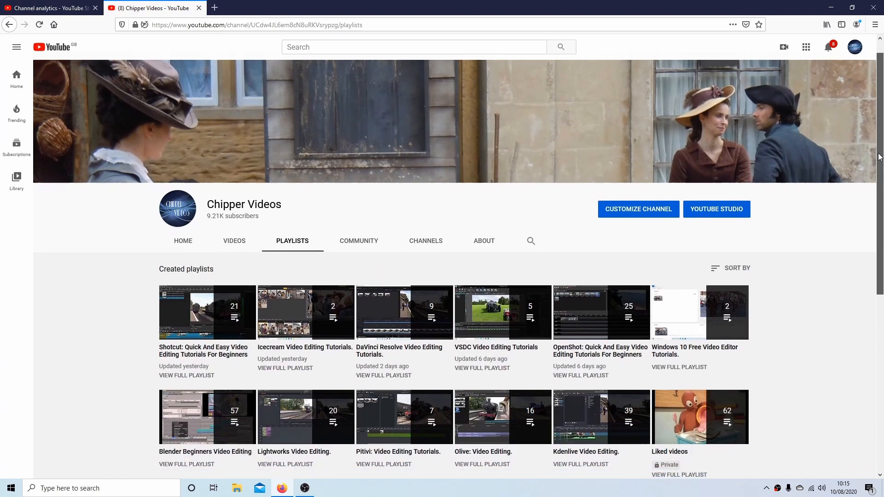
pyautogui.scroll(-3)
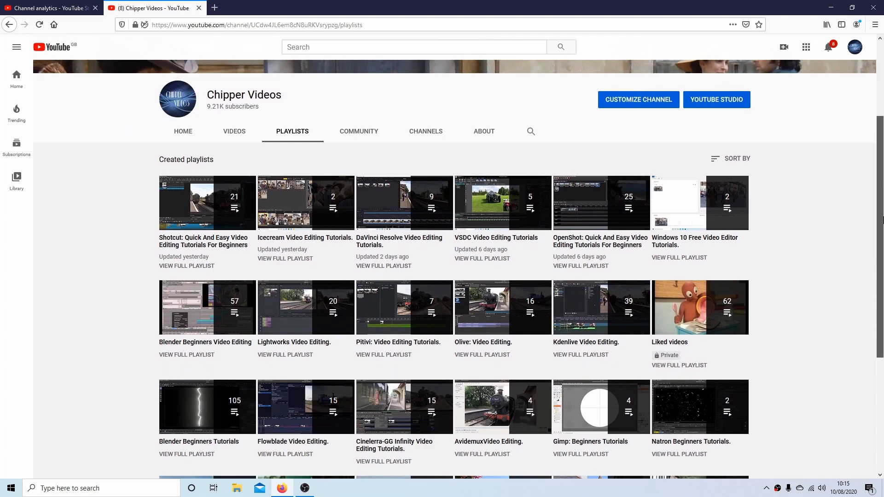
pyautogui.scroll(-3)
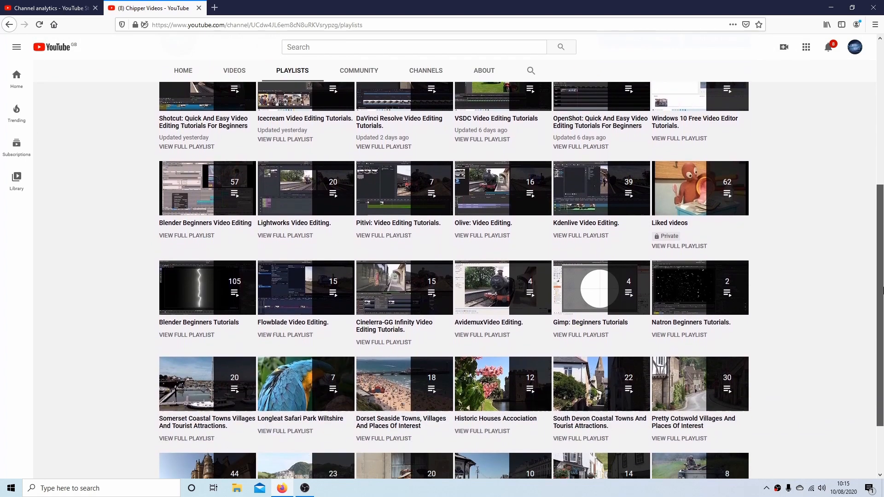
pyautogui.scroll(-3)
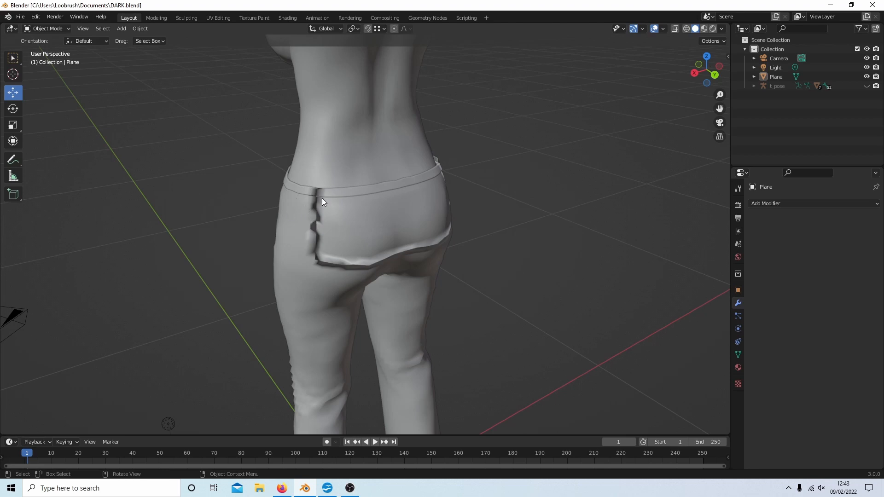
pyautogui.moveTo(431, 210)
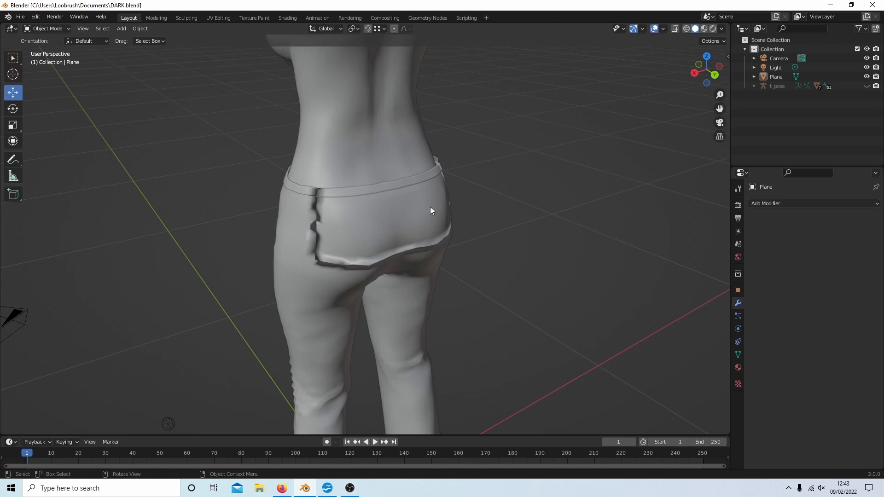
pyautogui.moveTo(386, 221)
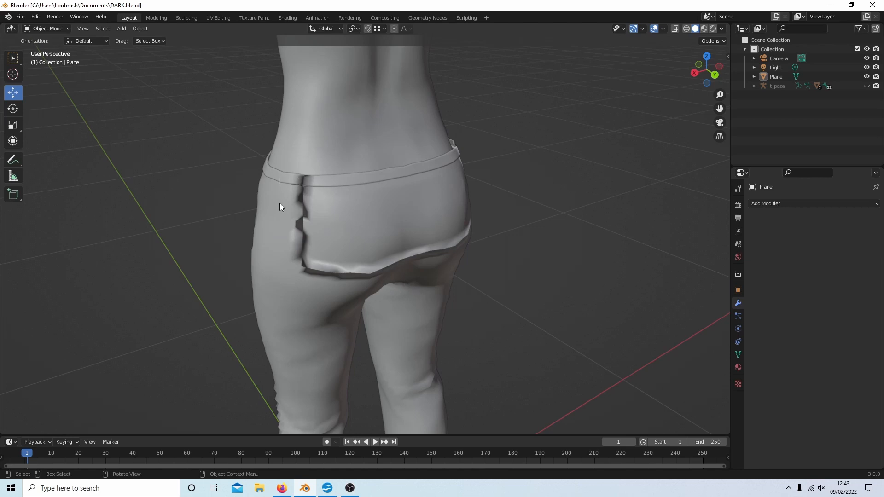
pyautogui.moveTo(375, 262)
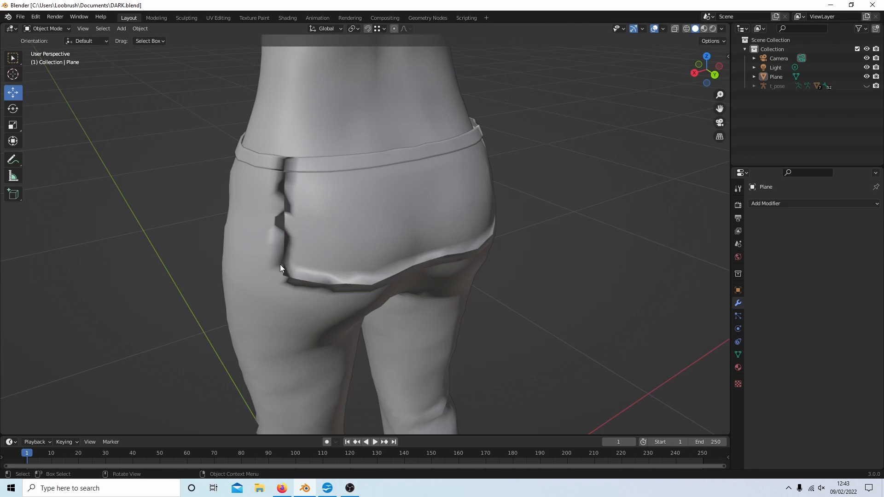
pyautogui.moveTo(493, 205)
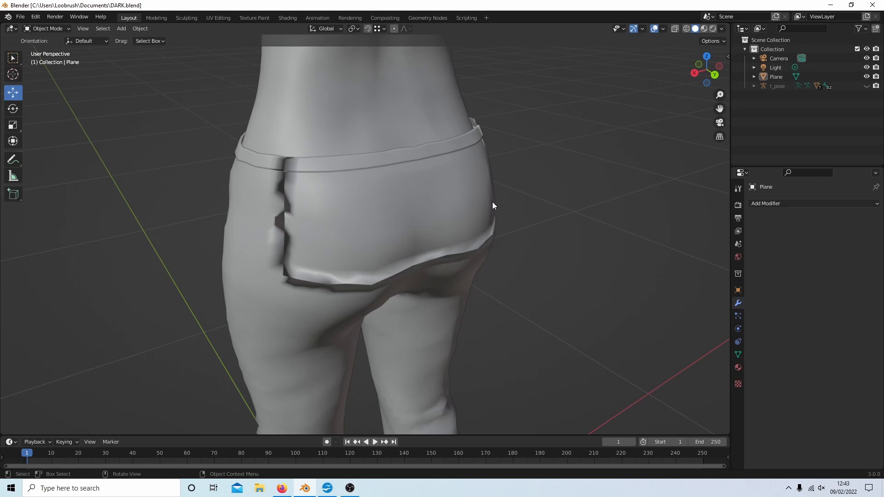
pyautogui.moveTo(320, 262)
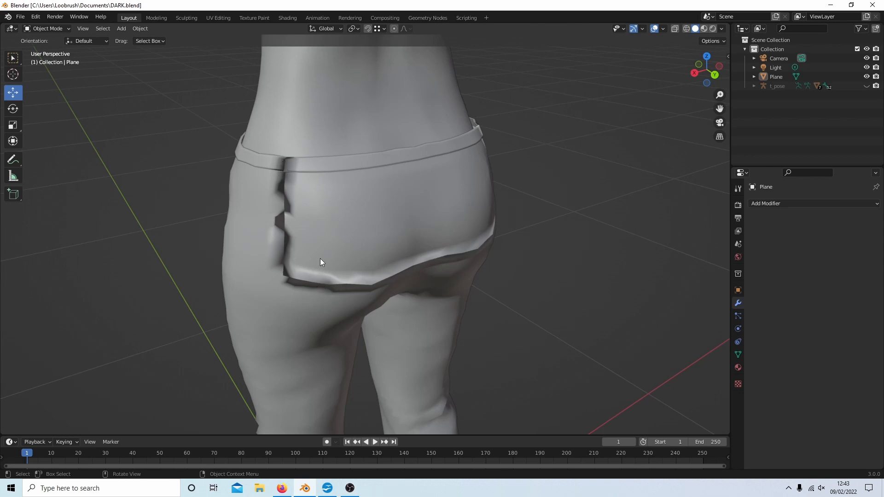
pyautogui.moveTo(408, 209)
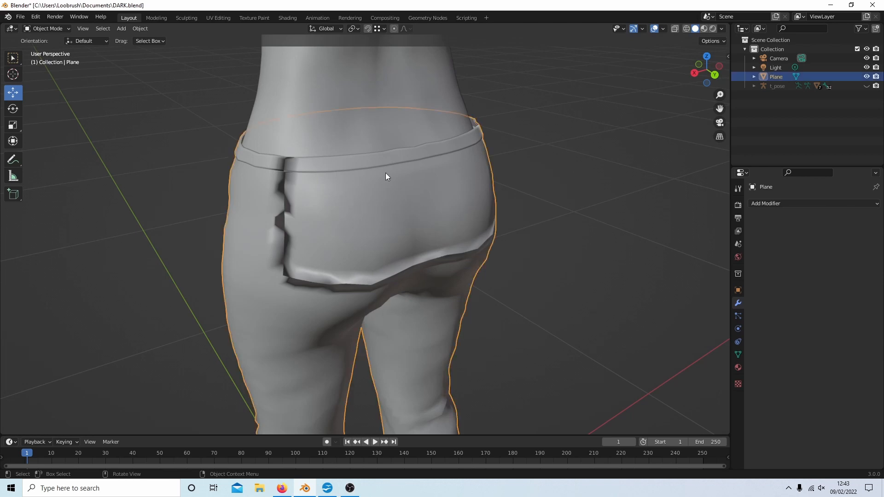
pyautogui.moveTo(346, 209)
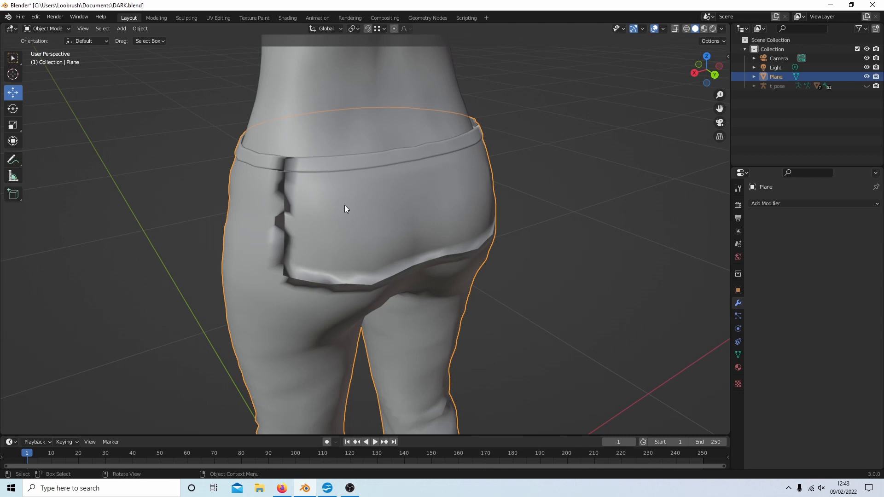
pyautogui.rightClick(345, 209)
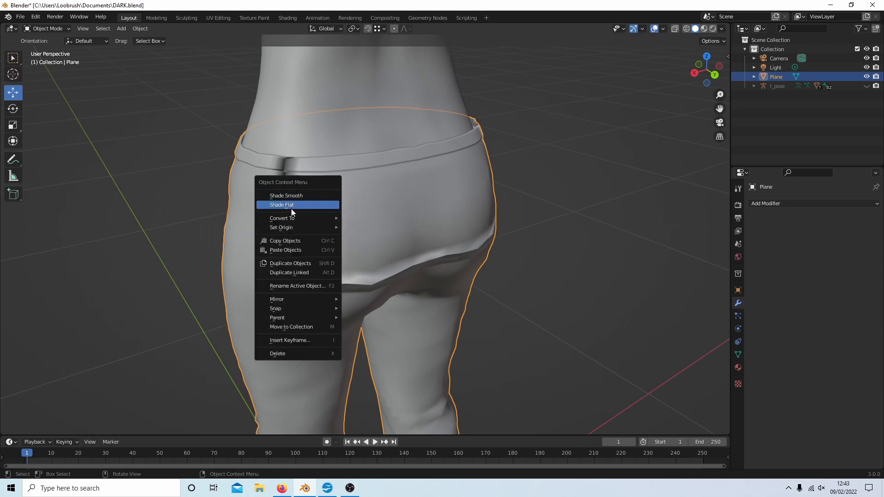
pyautogui.moveTo(292, 204)
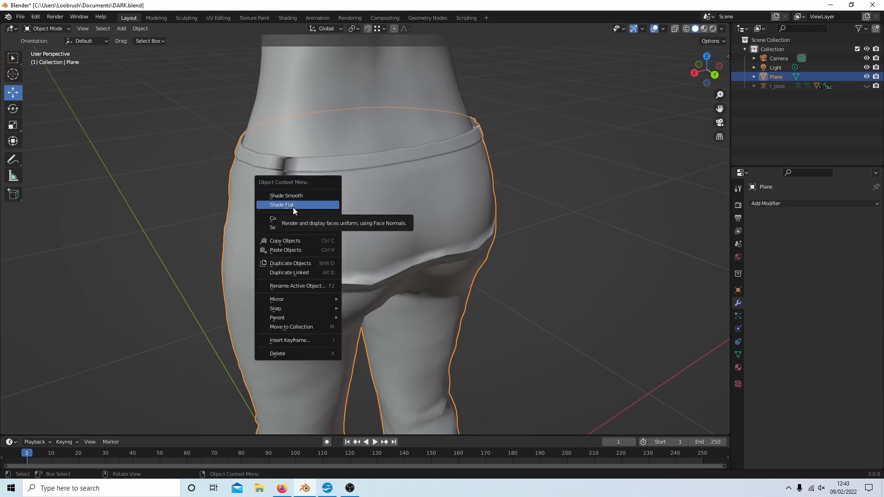
pyautogui.click(282, 205)
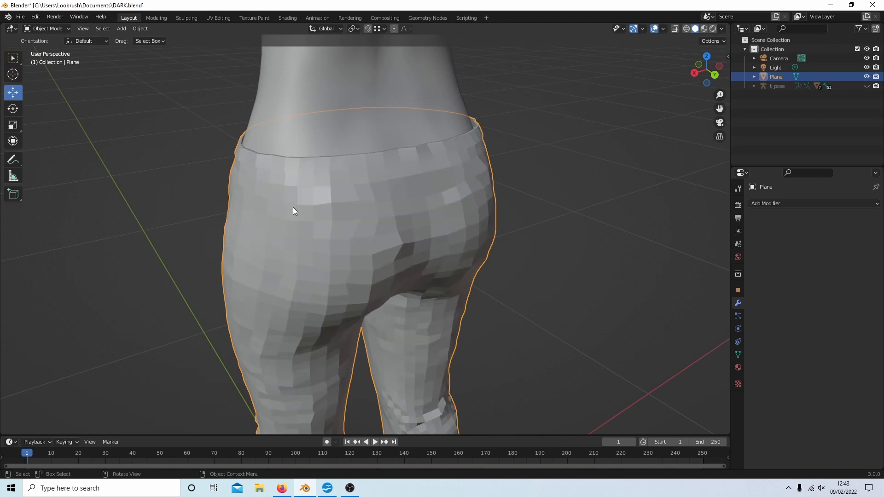
pyautogui.moveTo(355, 211)
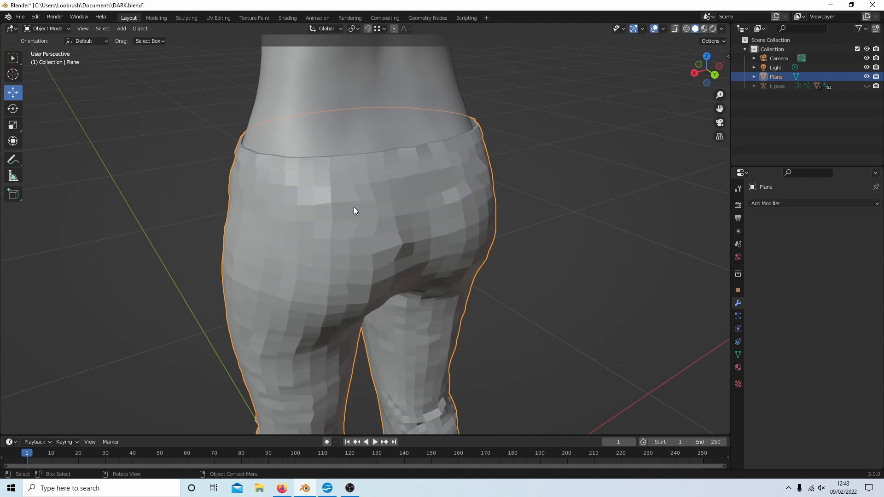
pyautogui.rightClick(353, 210)
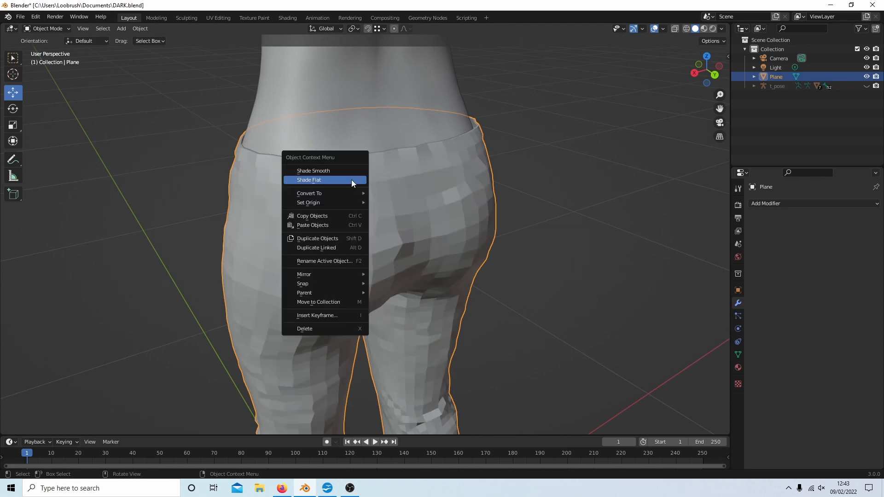
pyautogui.click(313, 171)
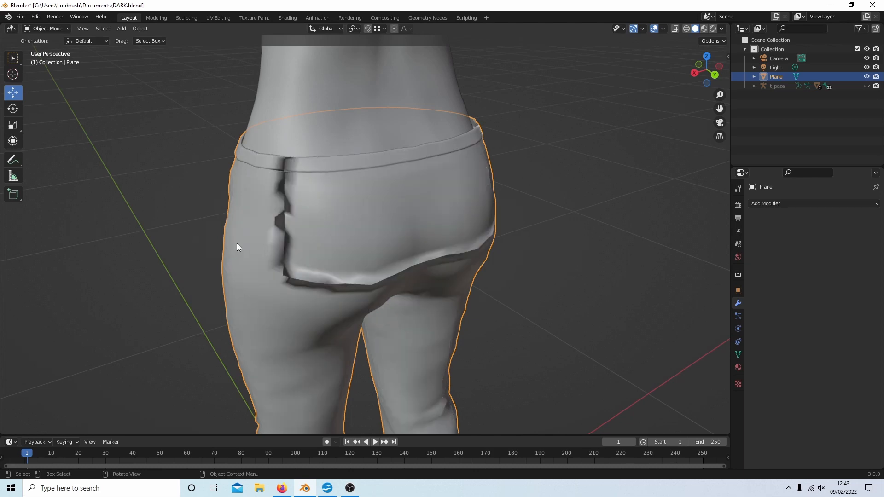
pyautogui.moveTo(476, 250)
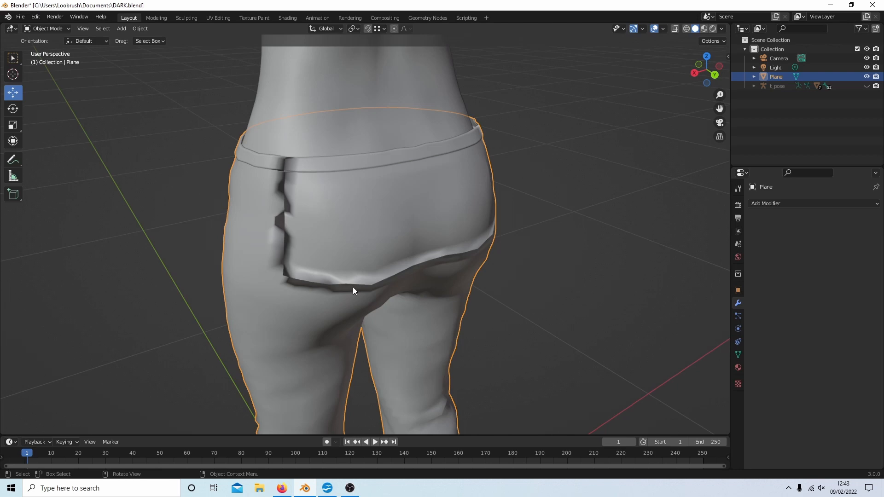
pyautogui.moveTo(321, 293)
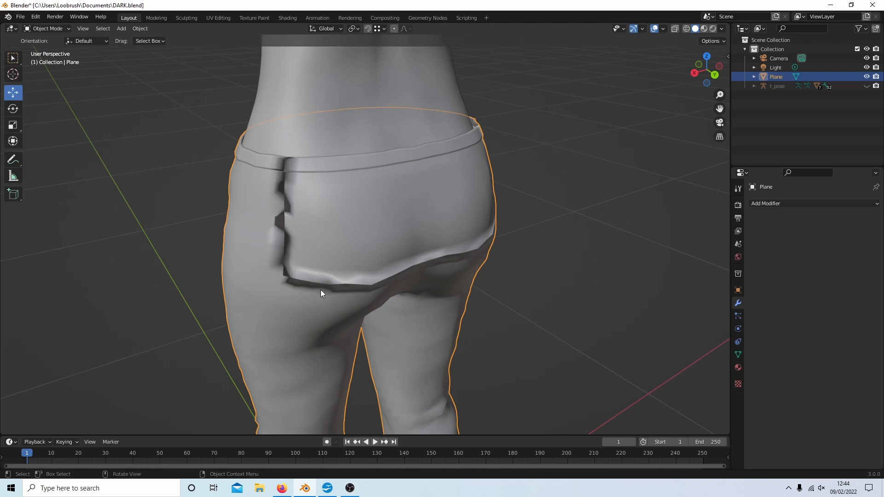
pyautogui.moveTo(283, 171)
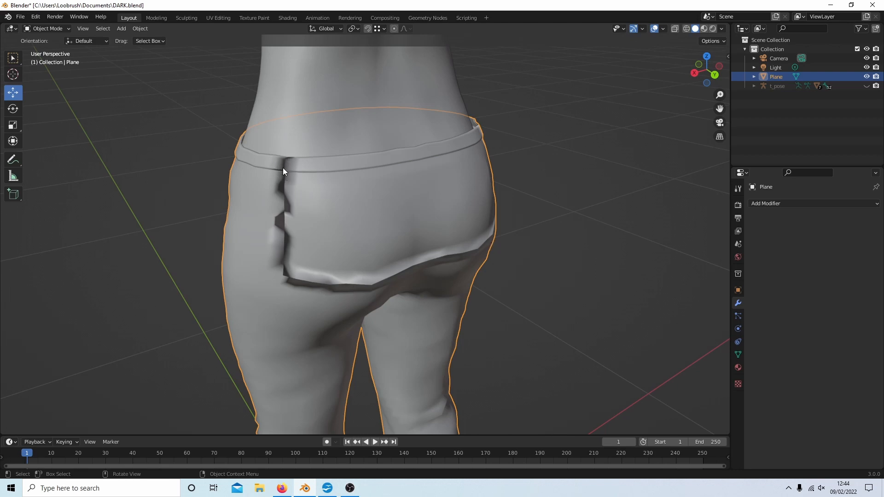
pyautogui.moveTo(478, 235)
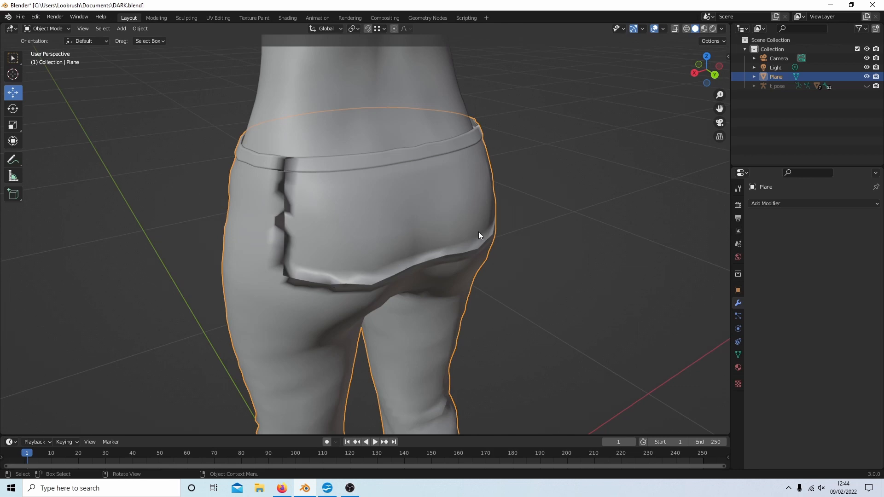
pyautogui.moveTo(275, 173)
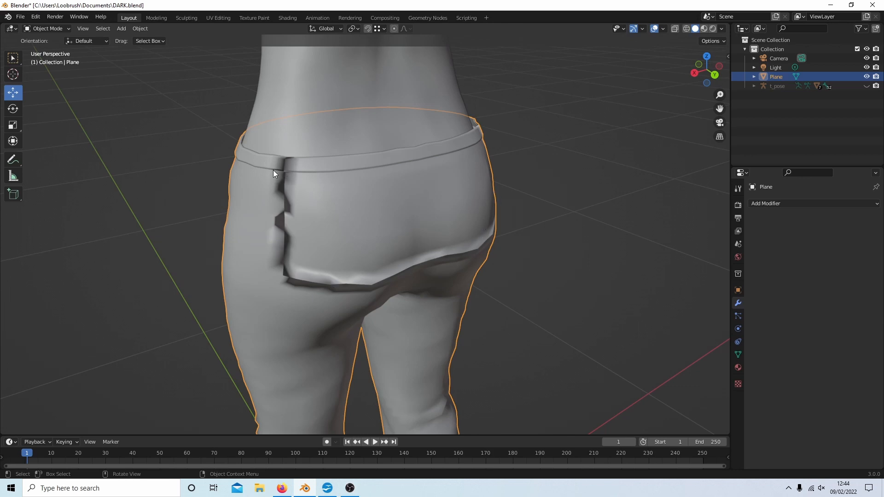
pyautogui.moveTo(281, 162)
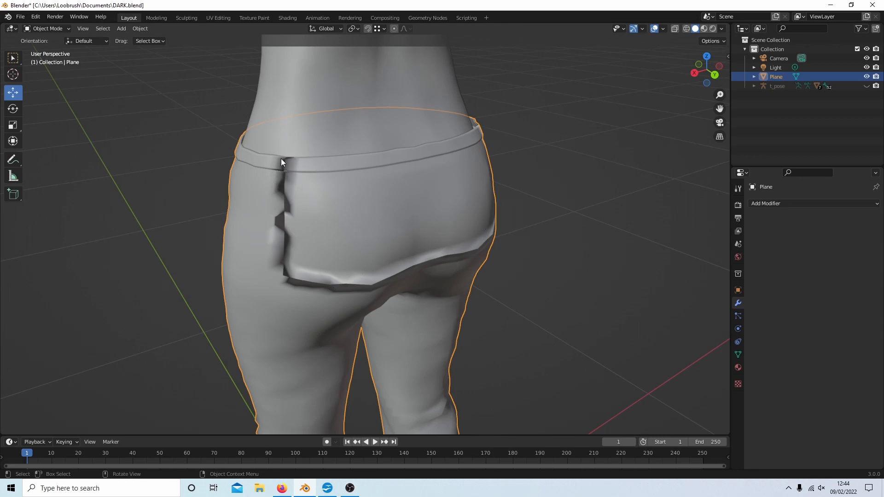
pyautogui.moveTo(268, 170)
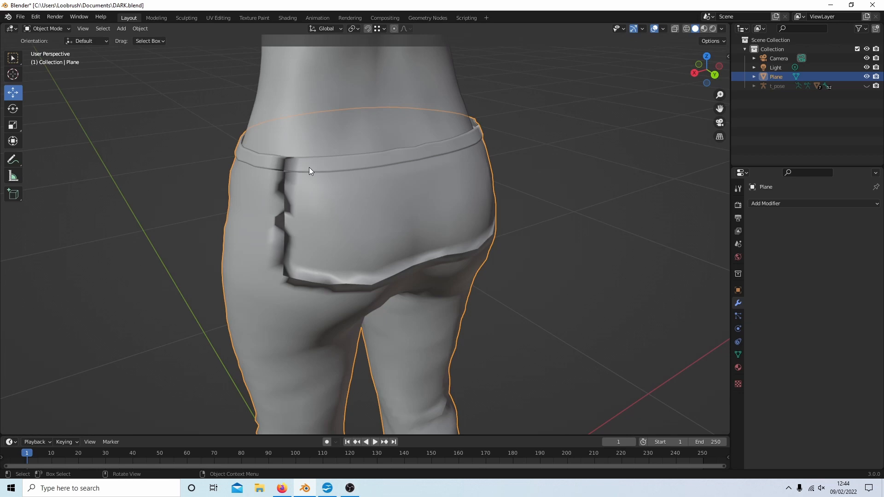
pyautogui.moveTo(387, 231)
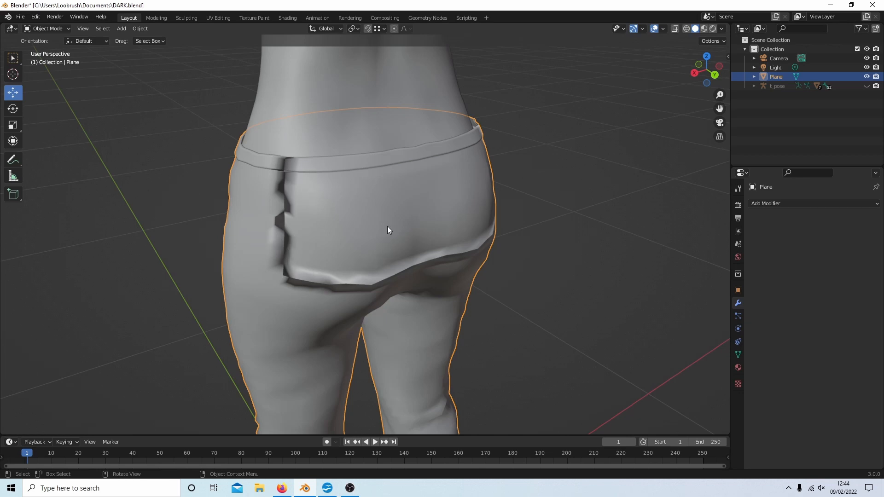
pyautogui.moveTo(300, 290)
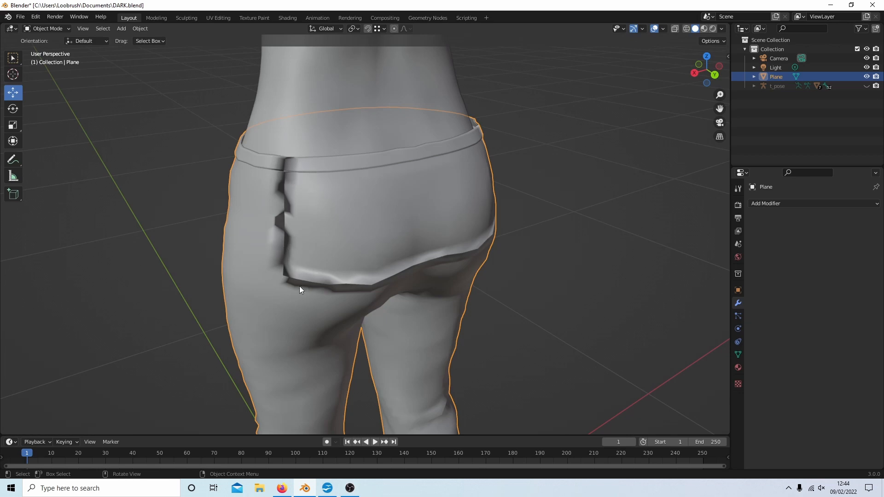
pyautogui.moveTo(287, 178)
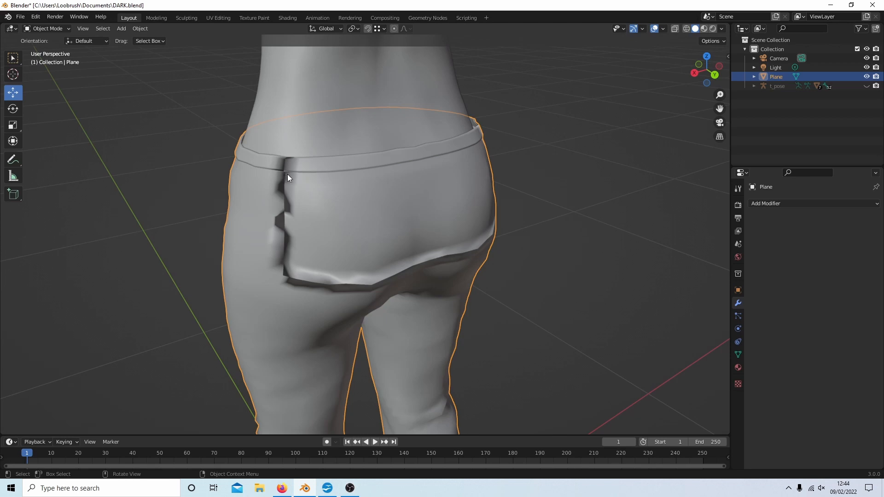
pyautogui.moveTo(288, 166)
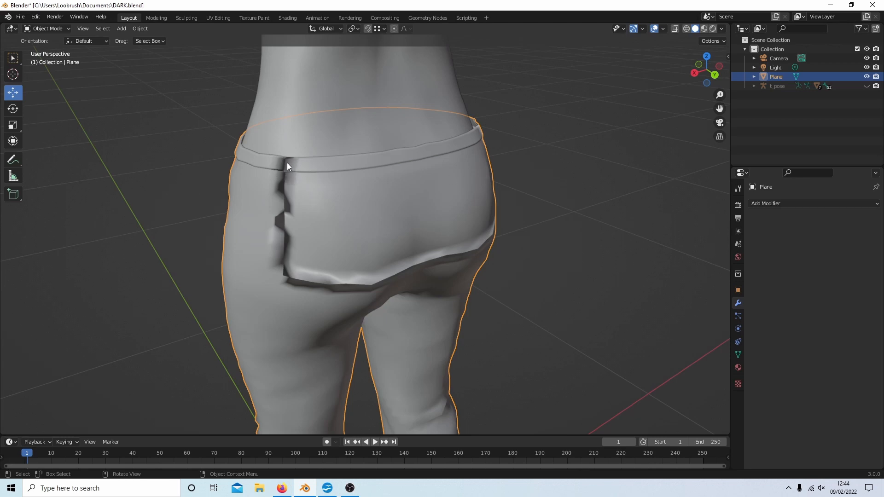
pyautogui.moveTo(287, 239)
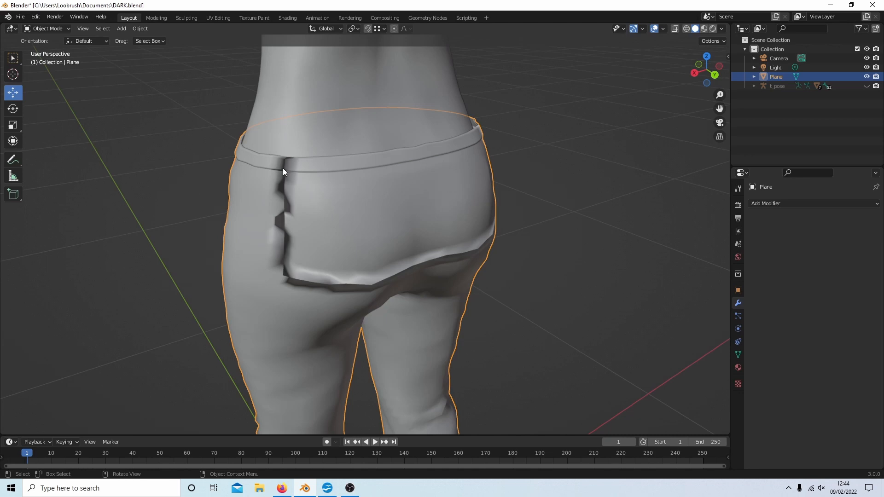
pyautogui.moveTo(408, 268)
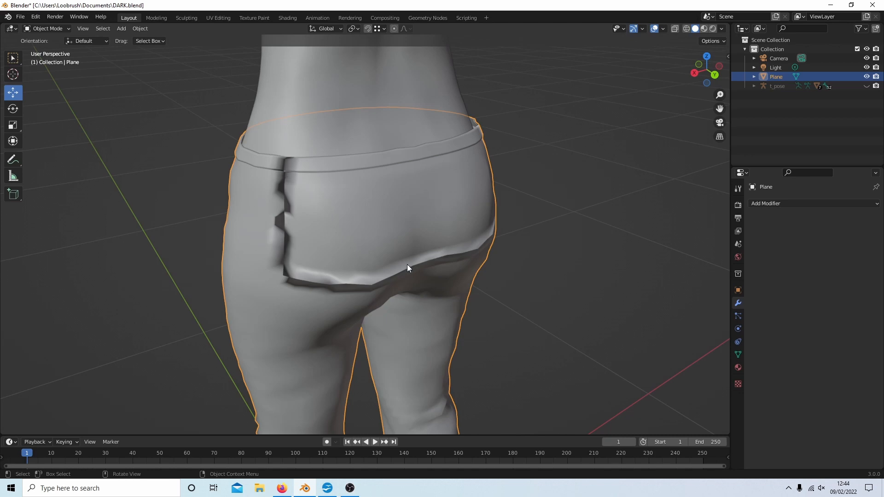
pyautogui.moveTo(301, 268)
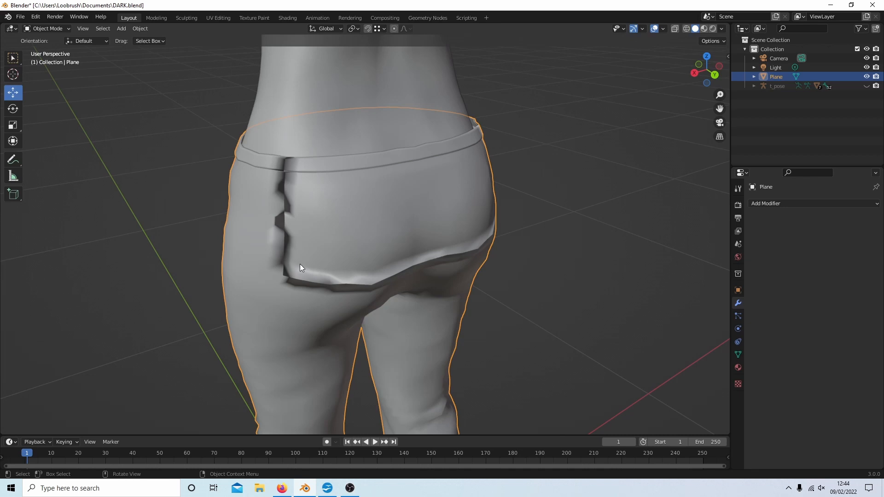
pyautogui.moveTo(270, 165)
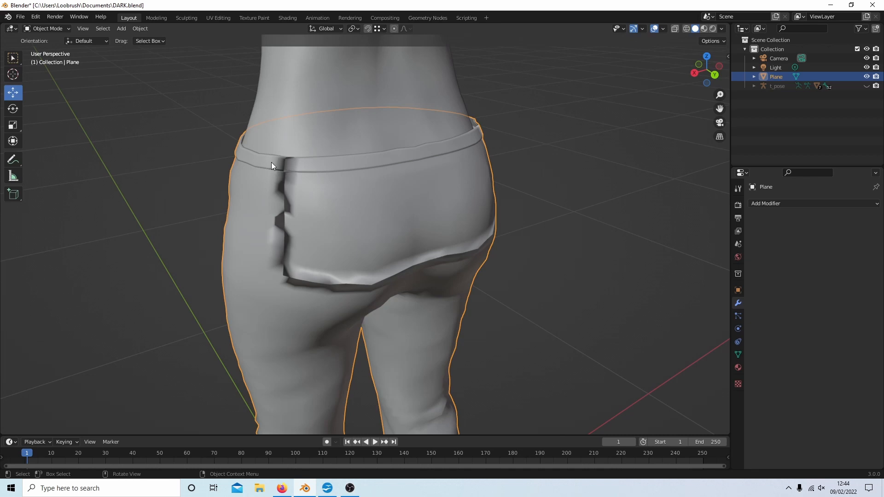
pyautogui.moveTo(468, 254)
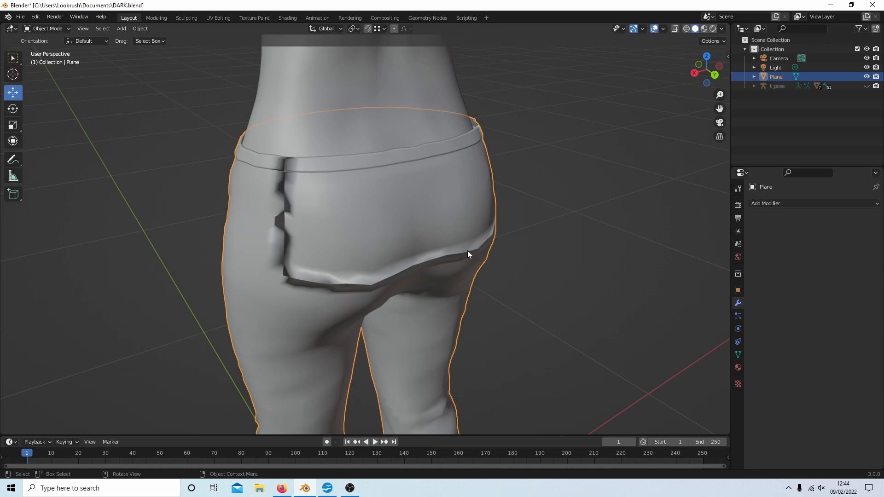
pyautogui.moveTo(290, 174)
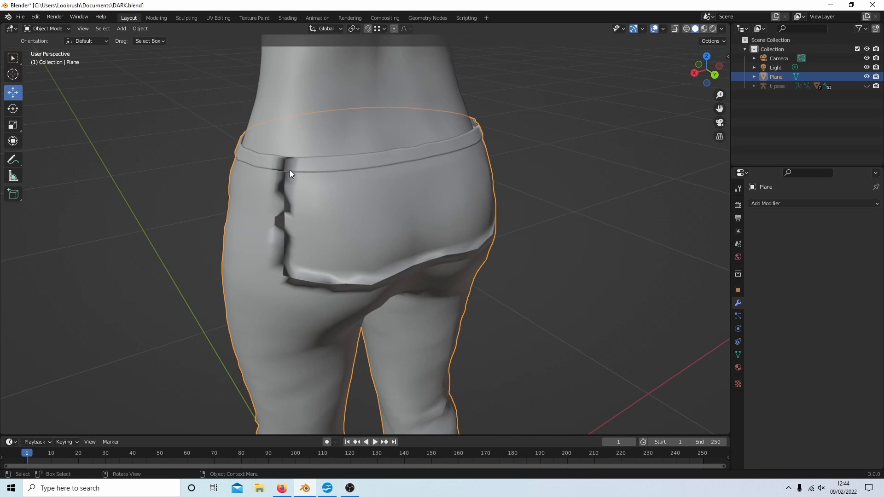
pyautogui.moveTo(371, 294)
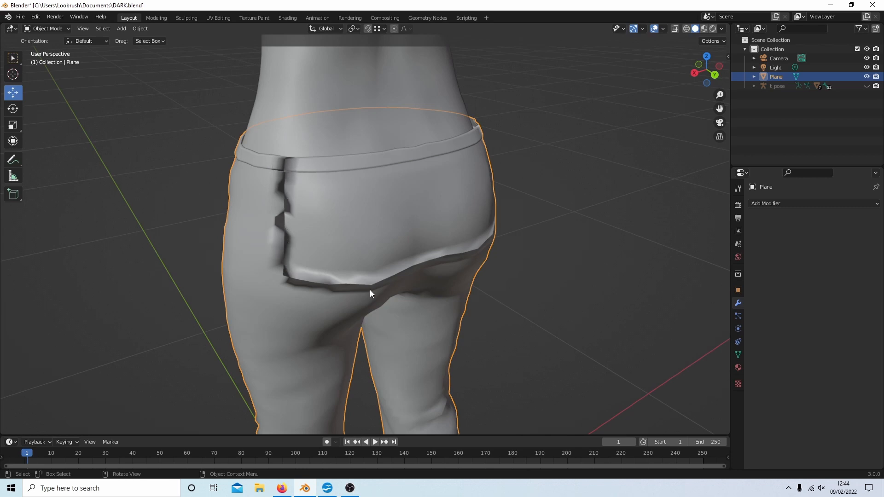
pyautogui.moveTo(299, 185)
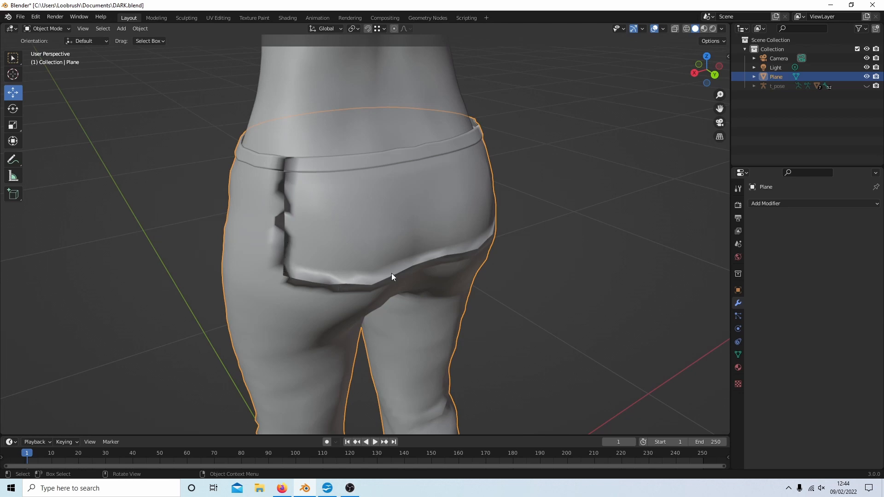
pyautogui.moveTo(333, 268)
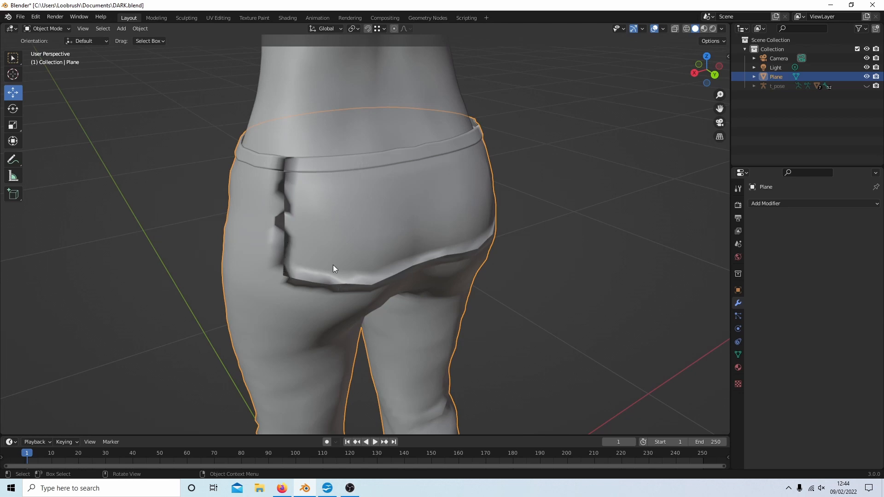
pyautogui.moveTo(296, 169)
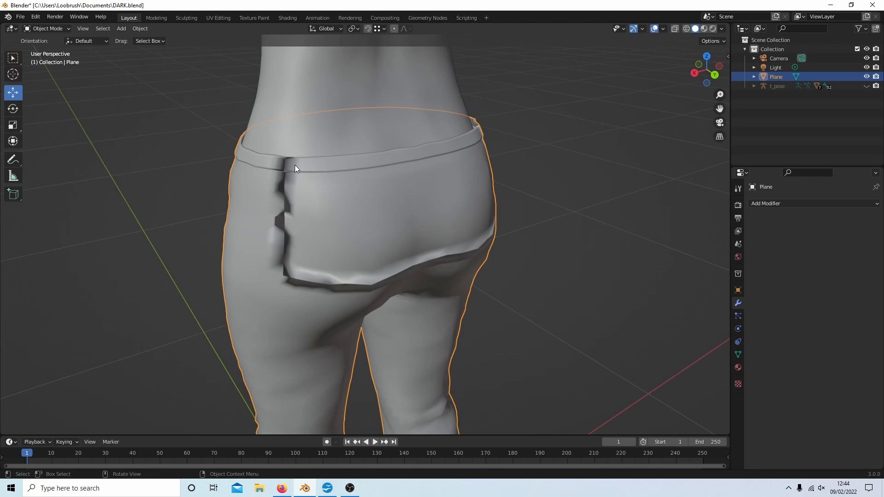
pyautogui.moveTo(423, 163)
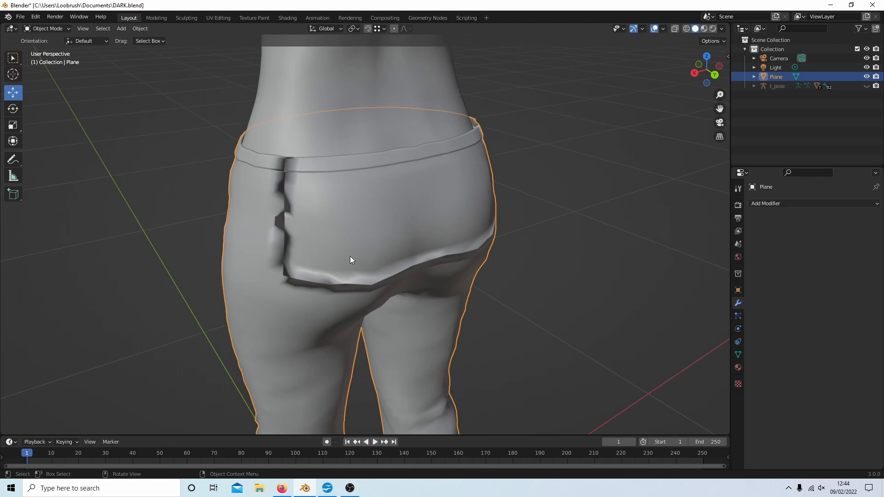
pyautogui.moveTo(302, 195)
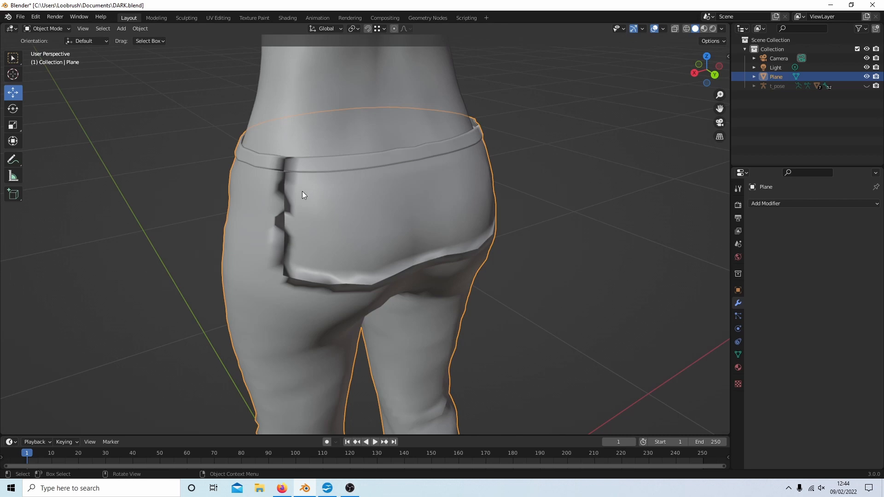
pyautogui.moveTo(337, 223)
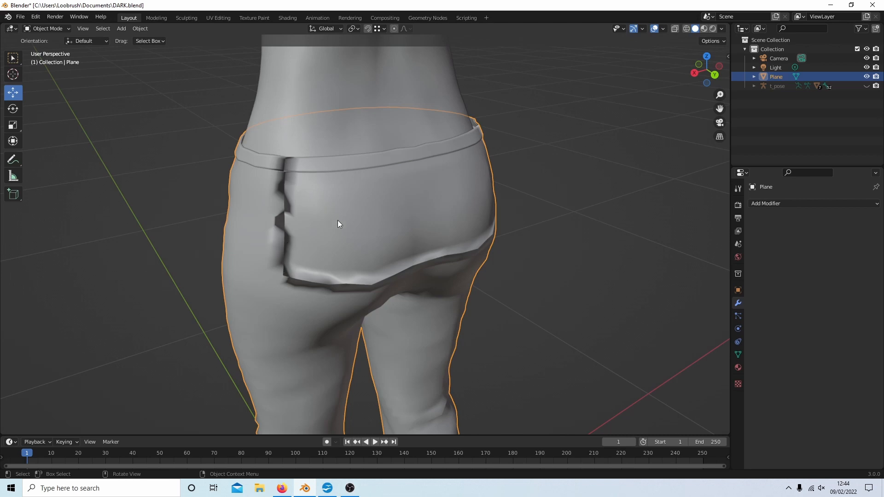
pyautogui.moveTo(371, 226)
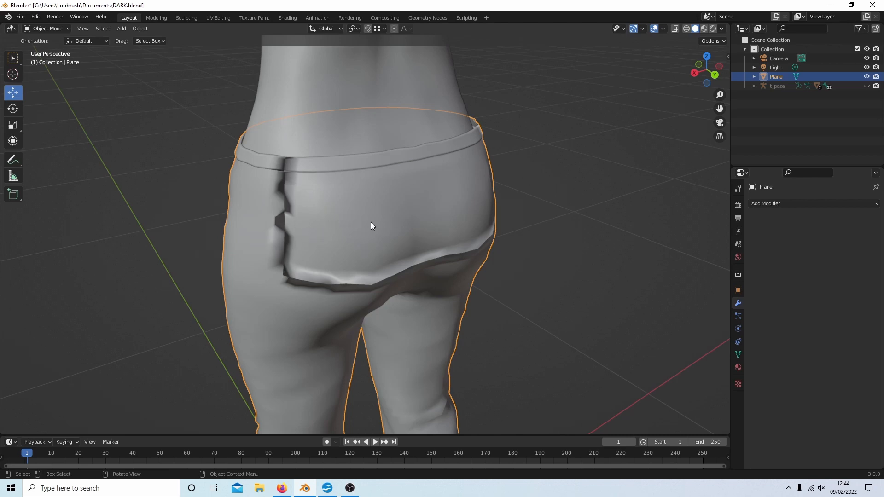
# Step: Bring up the object interaction mode list from the viewport header
pyautogui.click(47, 28)
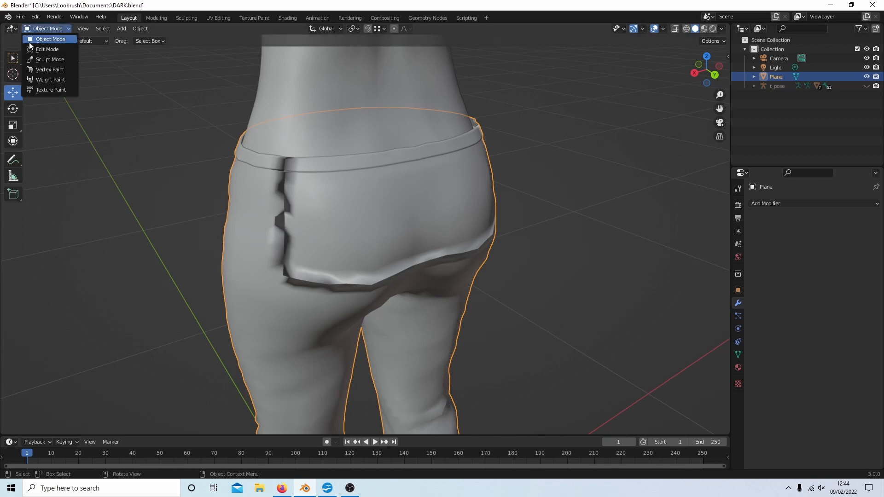
# Step: Enter Edit Mode on the trouser mesh and switch to the Select Box tool
pyautogui.click(47, 49)
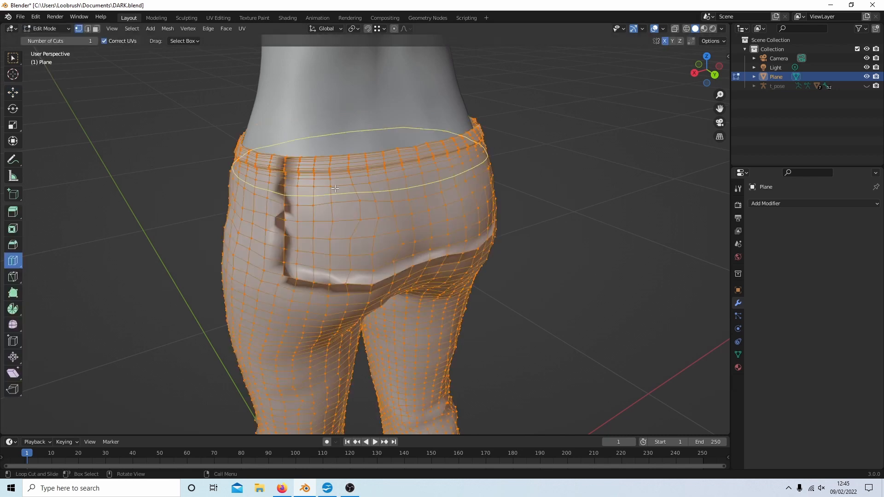
pyautogui.click(13, 57)
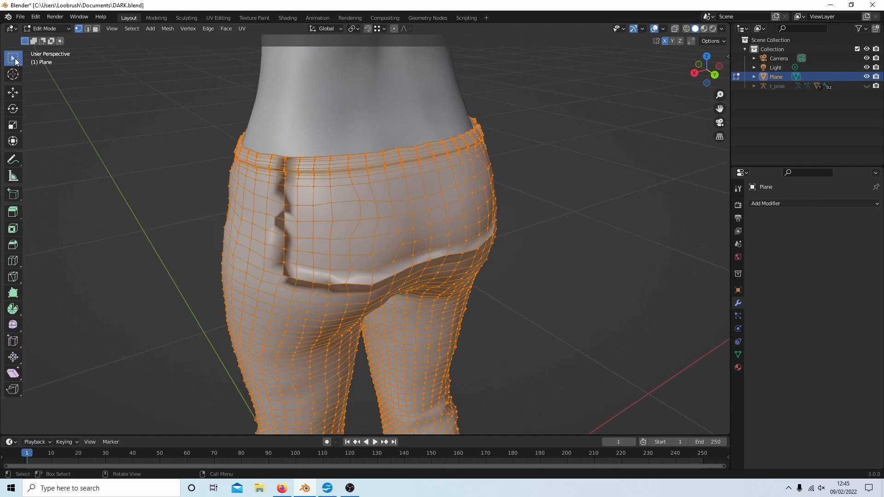
pyautogui.moveTo(183, 184)
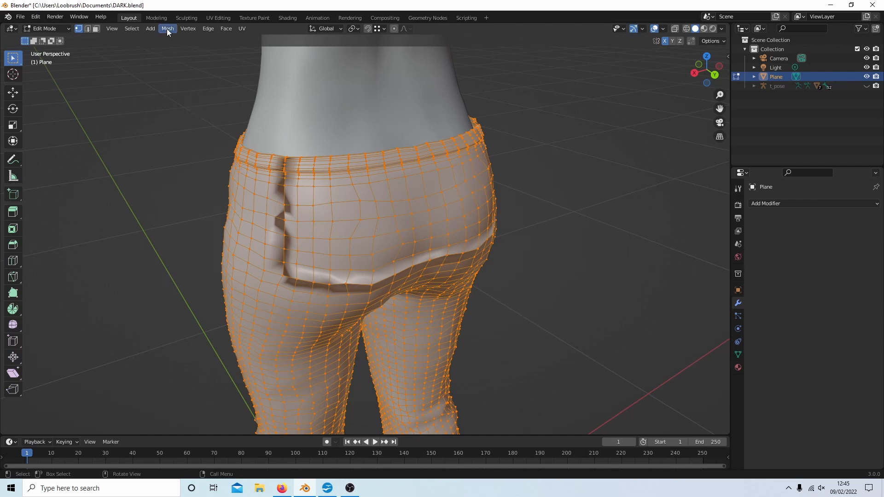
# Step: Recalculate the trouser mesh normals outward via Mesh > Normals > Recalculate Outside
pyautogui.click(168, 28)
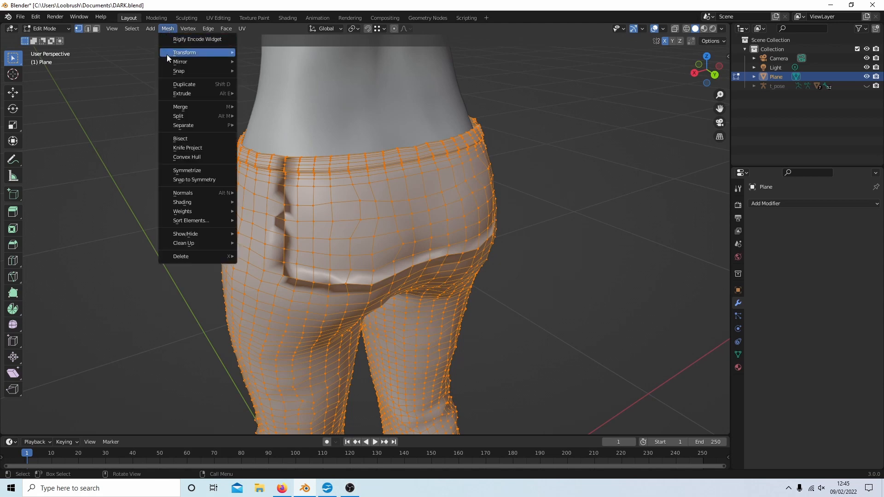
pyautogui.moveTo(183, 192)
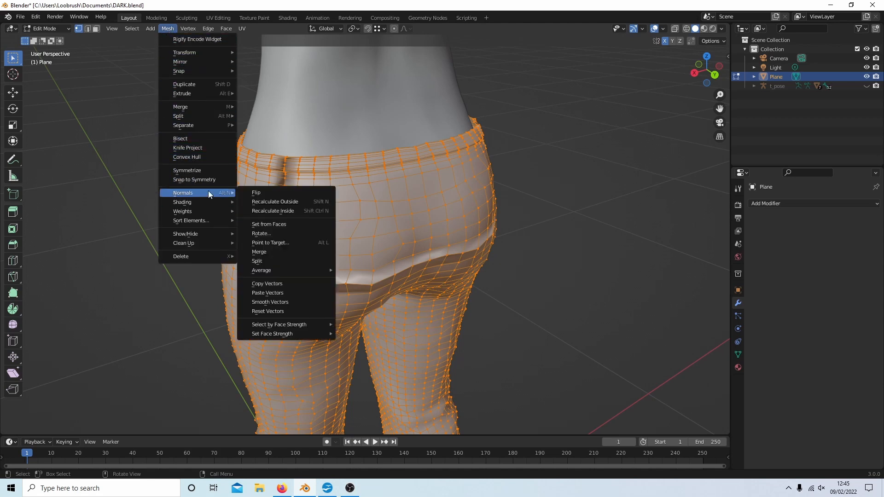
pyautogui.moveTo(274, 201)
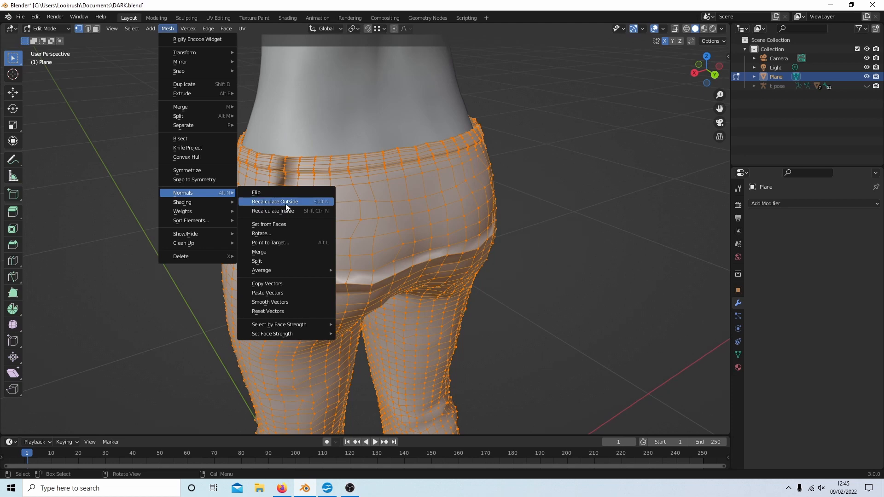
pyautogui.moveTo(274, 202)
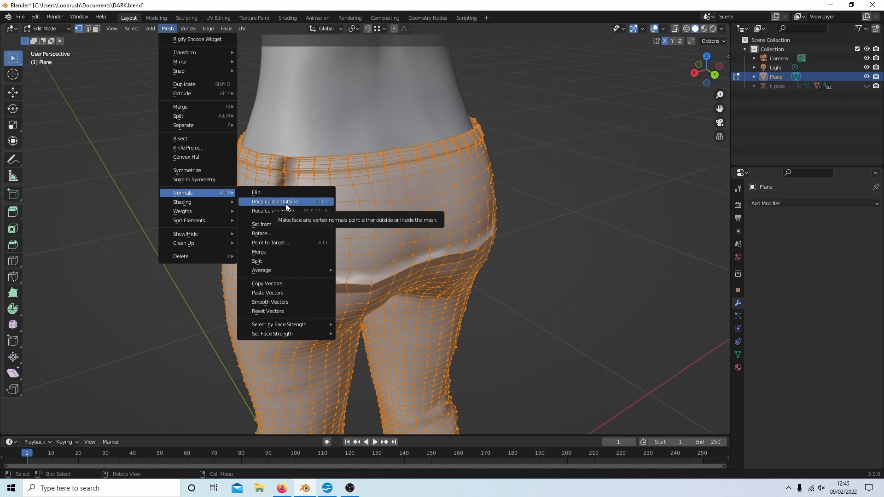
pyautogui.click(274, 201)
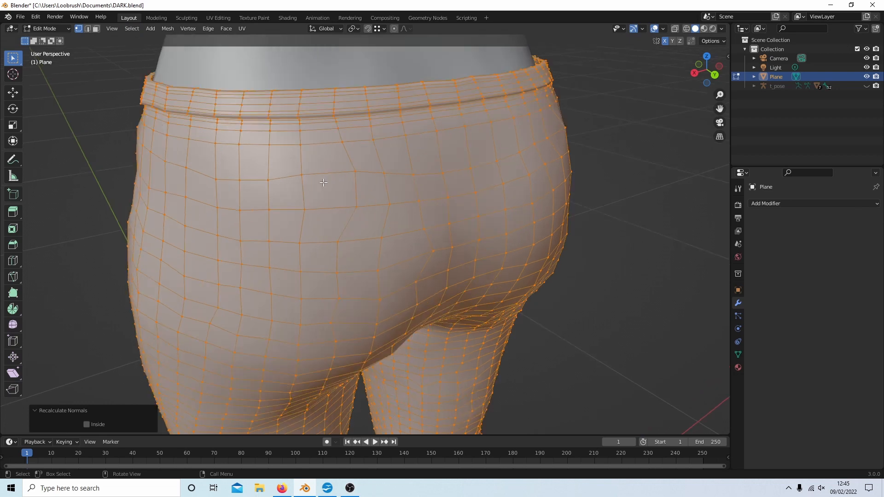
pyautogui.moveTo(132, 95)
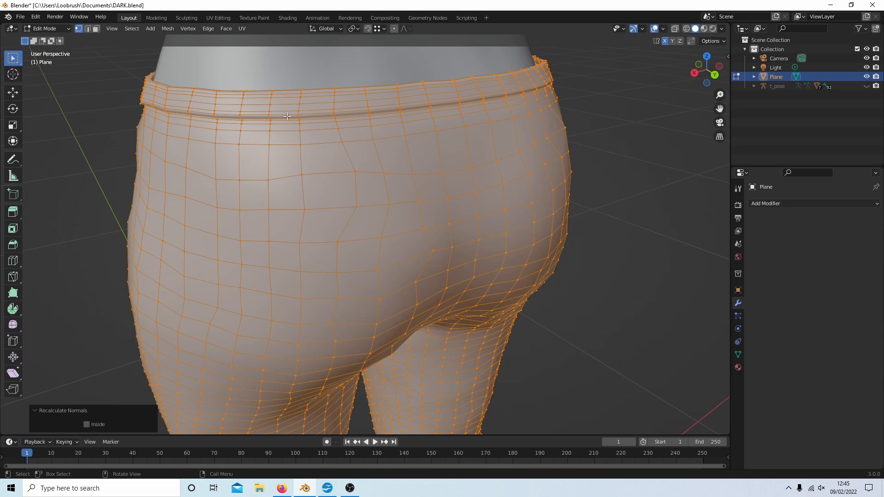
pyautogui.moveTo(371, 98)
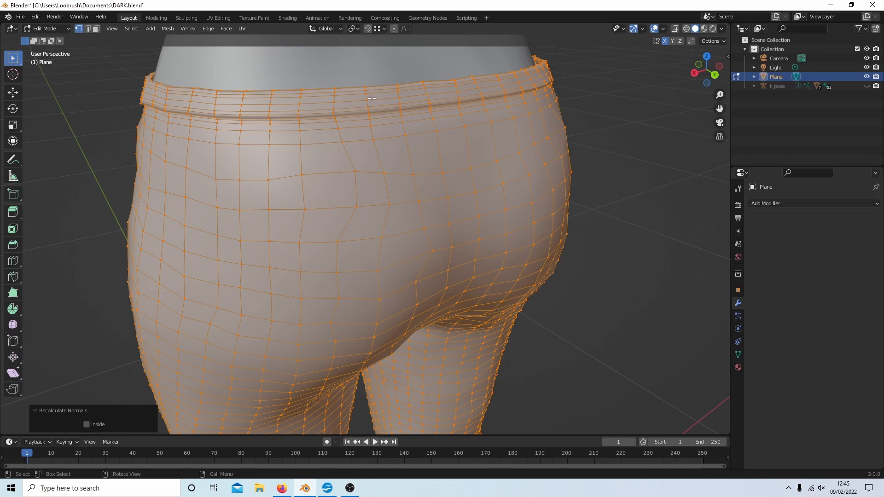
pyautogui.moveTo(315, 116)
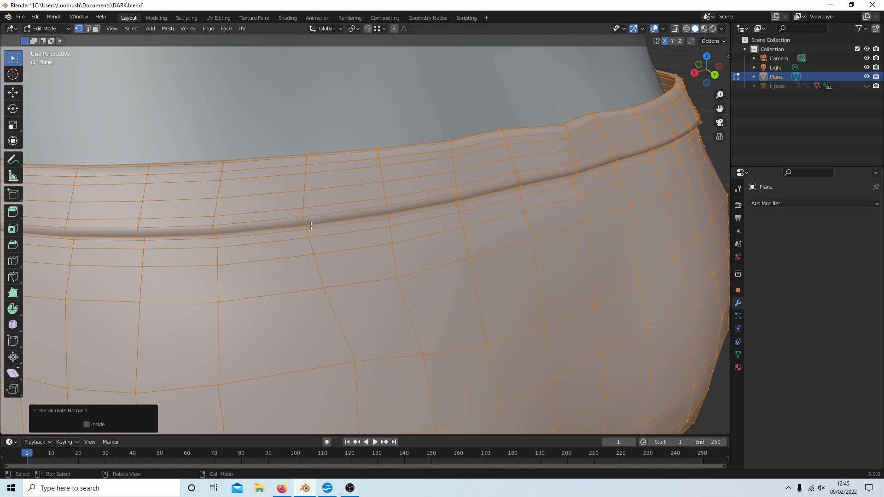
pyautogui.moveTo(292, 223)
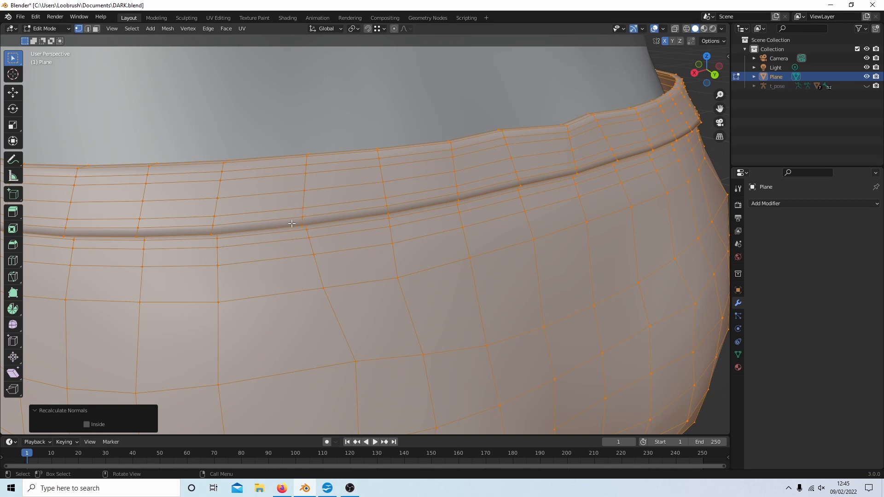
pyautogui.moveTo(343, 216)
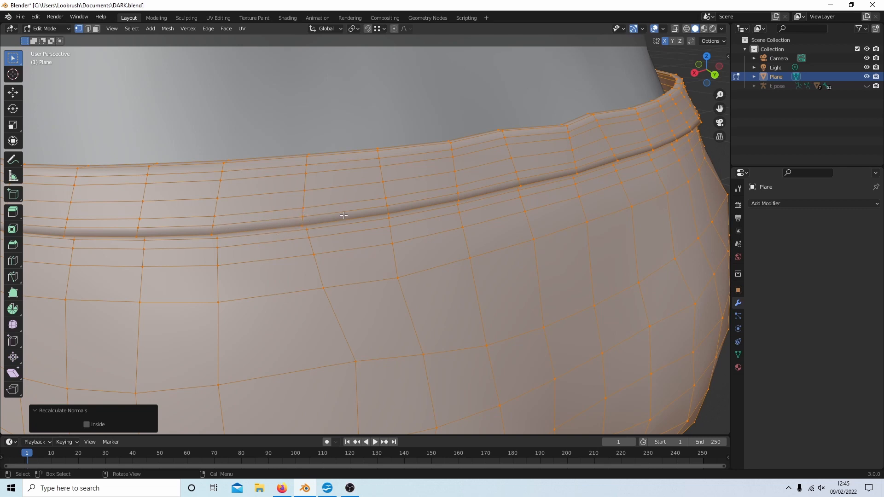
pyautogui.moveTo(607, 150)
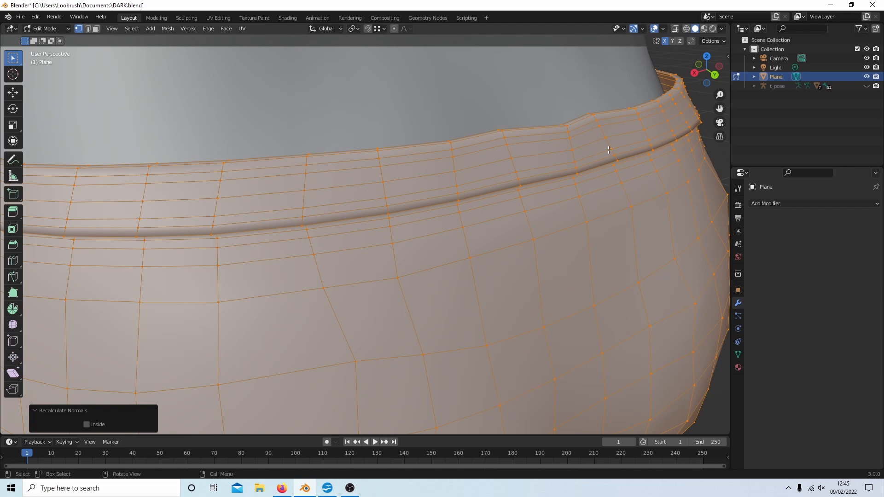
pyautogui.moveTo(582, 117)
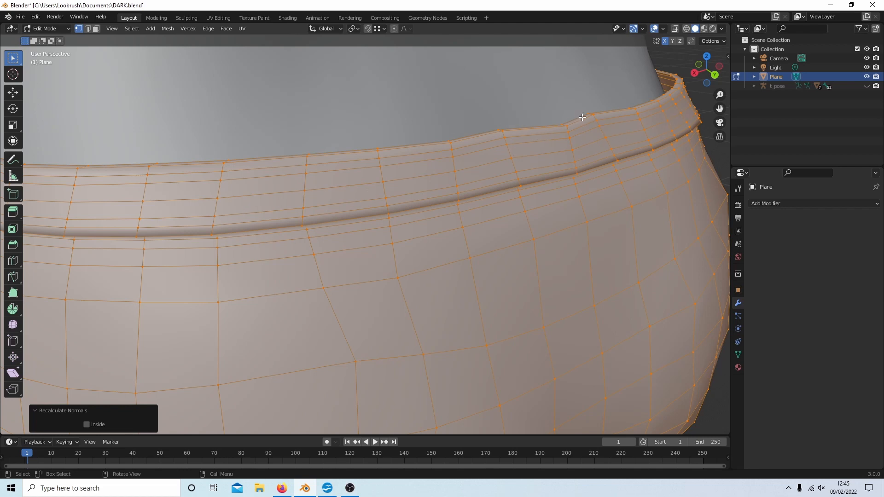
pyautogui.moveTo(224, 248)
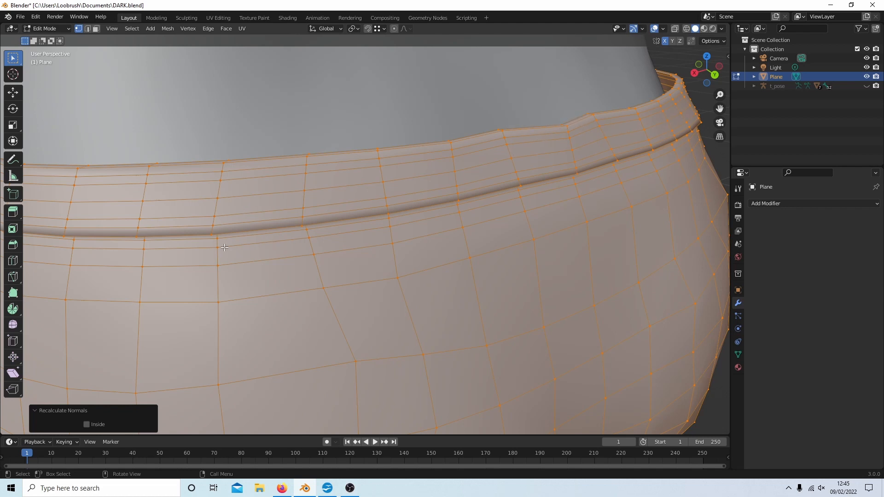
pyautogui.moveTo(293, 224)
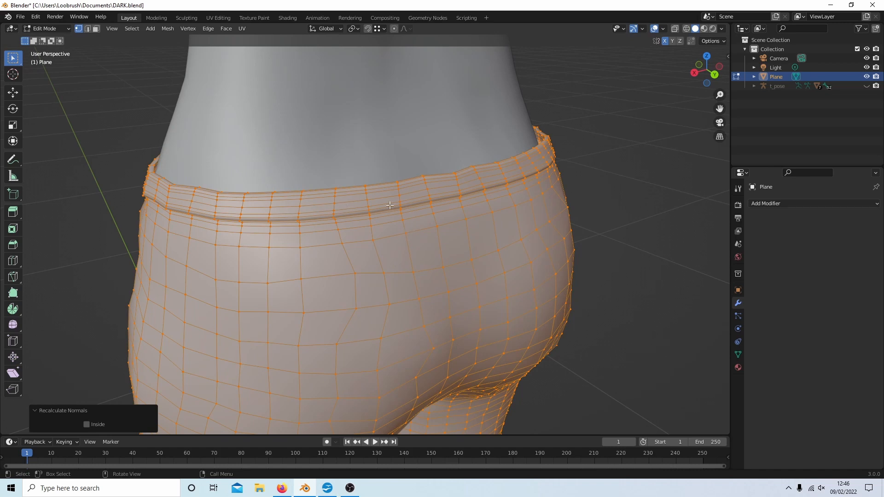
pyautogui.moveTo(612, 122)
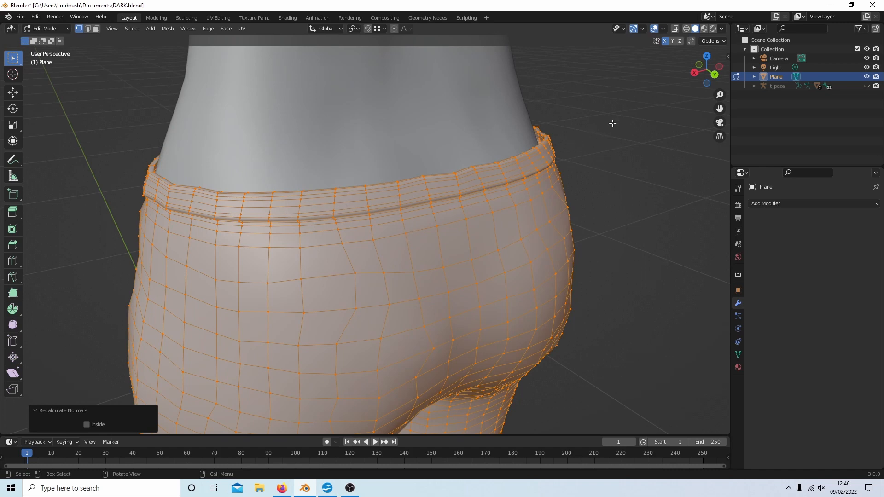